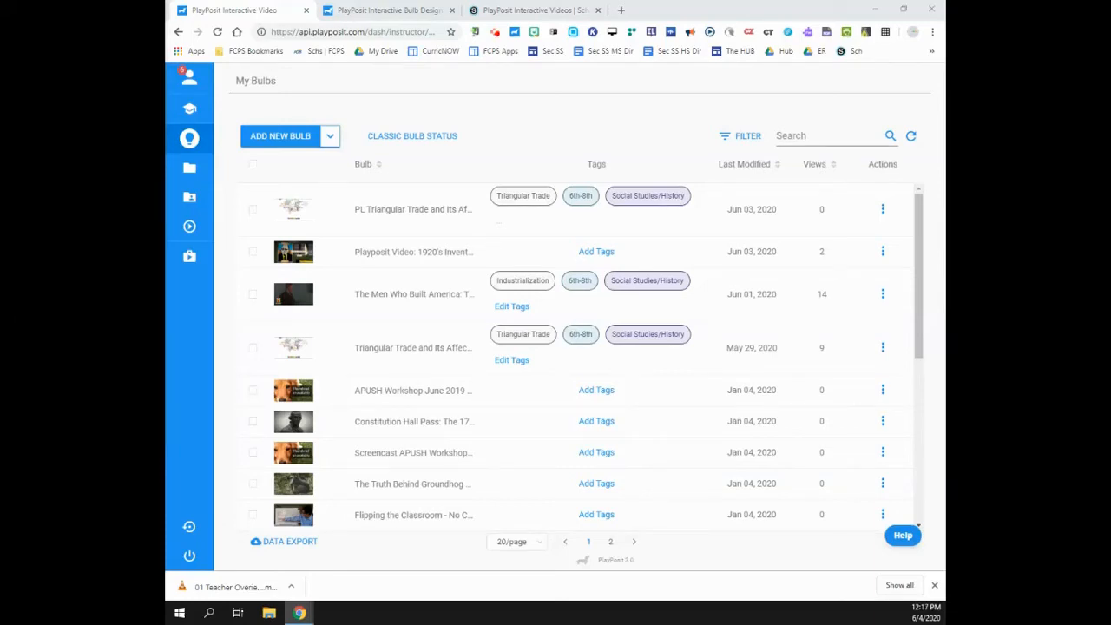
{"action": "mouse_move", "coordinate": [902, 535]}
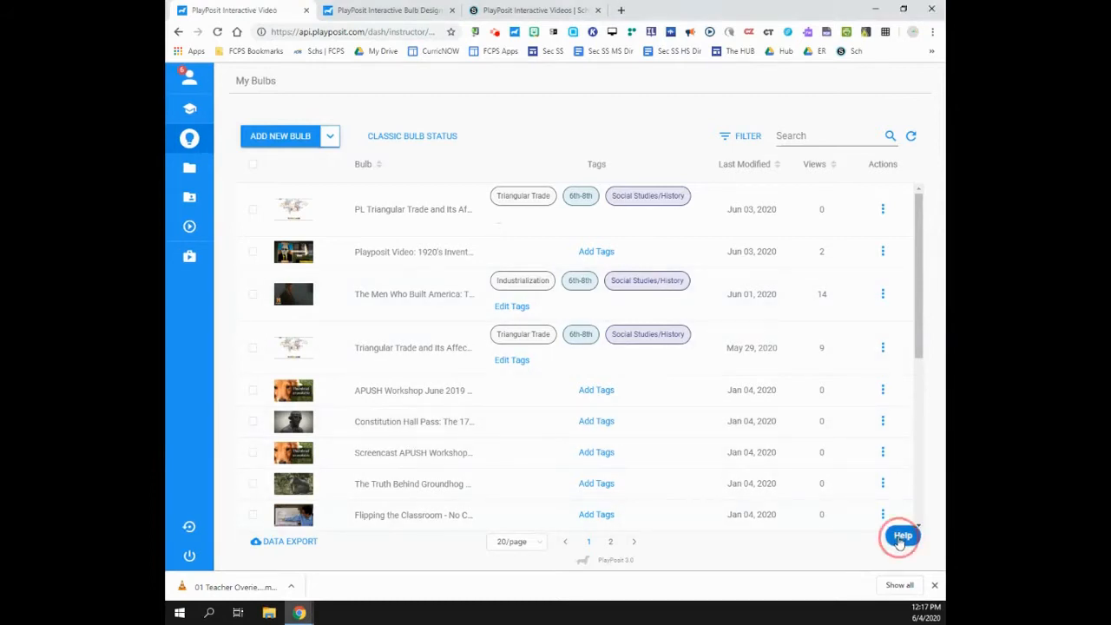
- Bring up the help answers panel and browse the article list down to Chrome Extension and Get in touch
{"action": "left_click", "coordinate": [903, 534]}
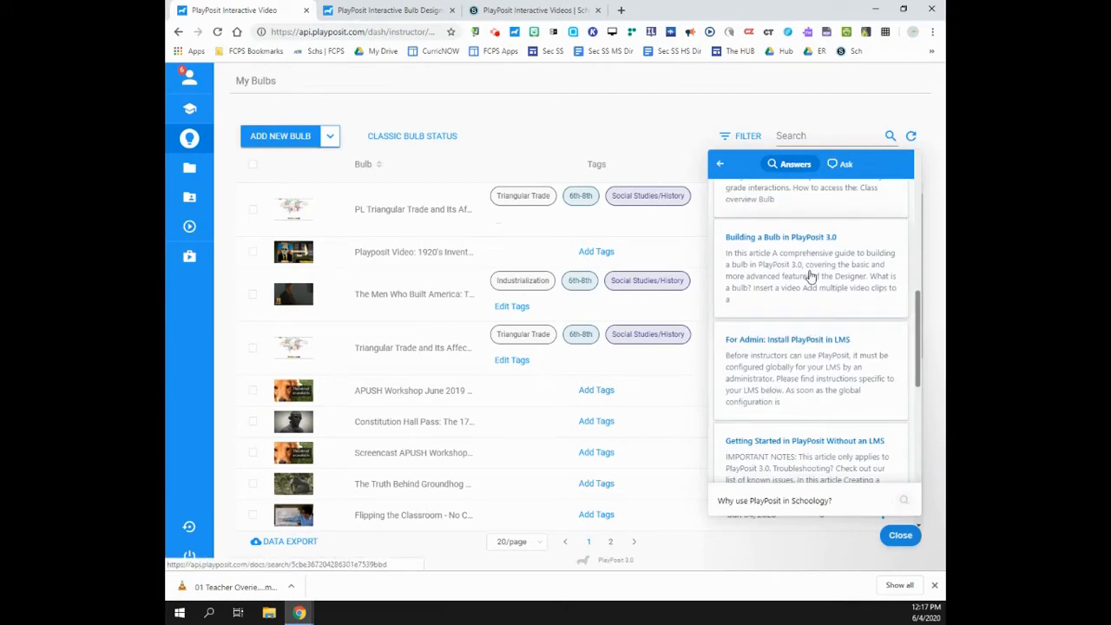
{"action": "scroll", "scroll_direction": "down", "scroll_amount": 3}
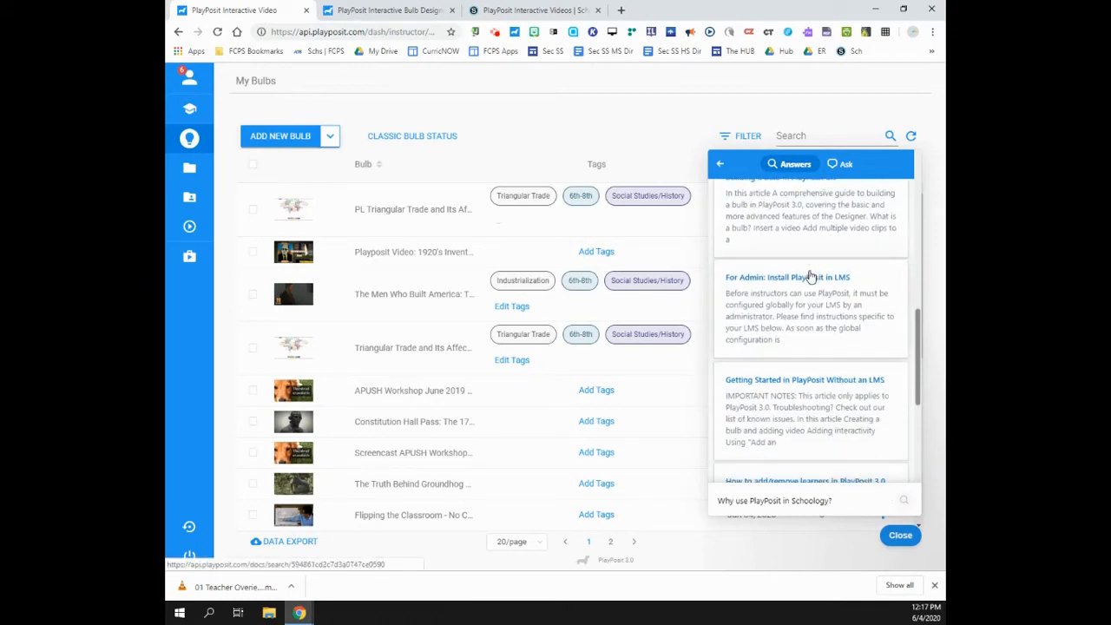
{"action": "scroll", "scroll_direction": "down", "scroll_amount": 3}
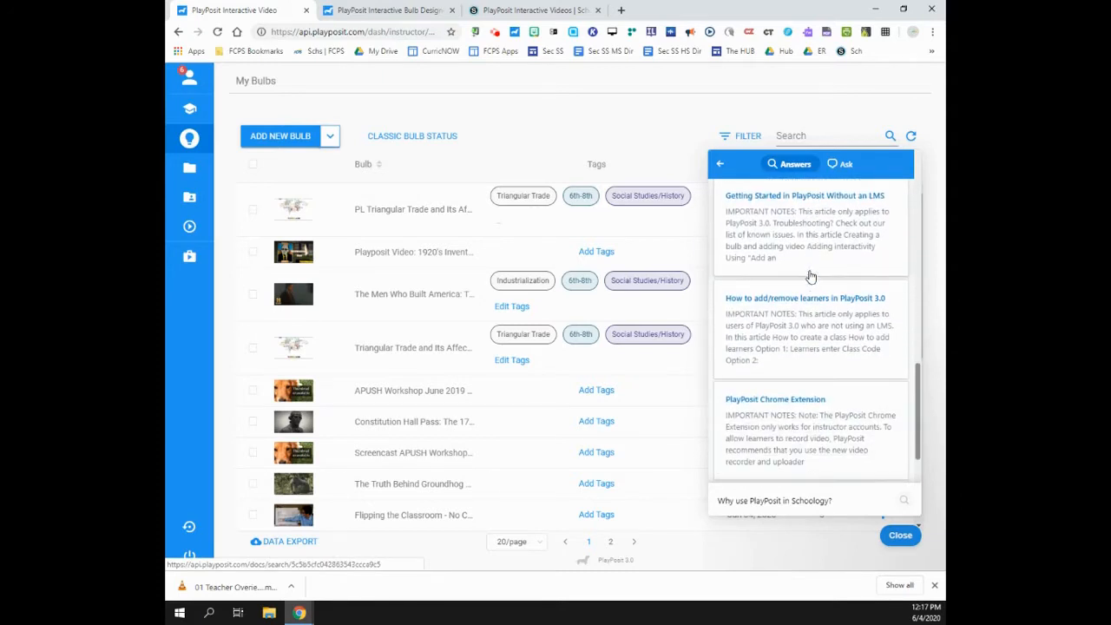
{"action": "scroll", "scroll_direction": "down", "scroll_amount": 3}
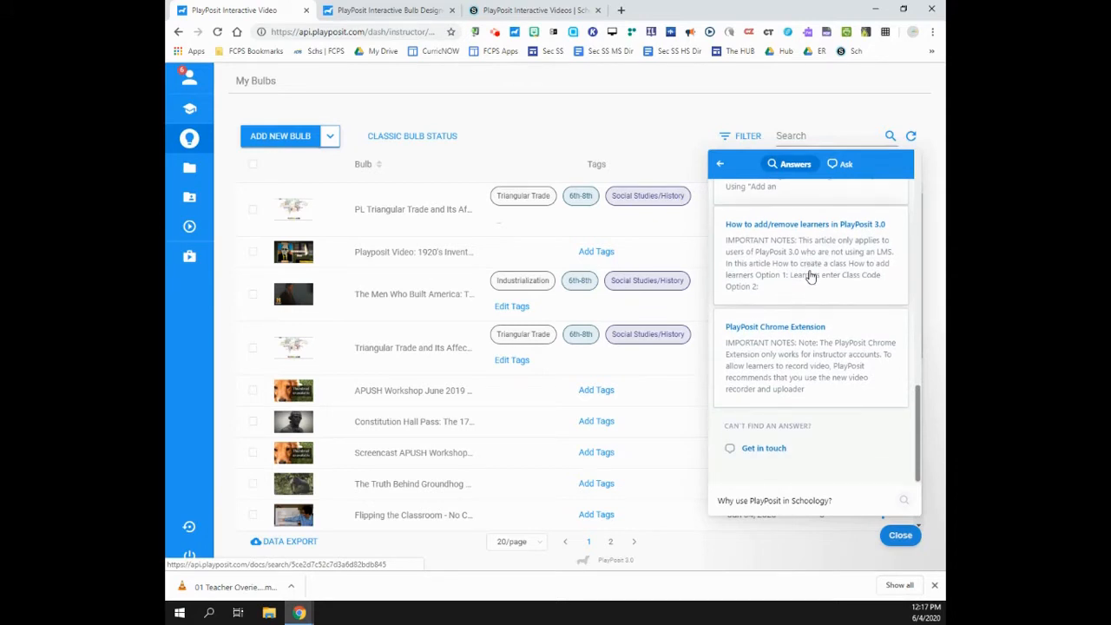
{"action": "mouse_move", "coordinate": [844, 393]}
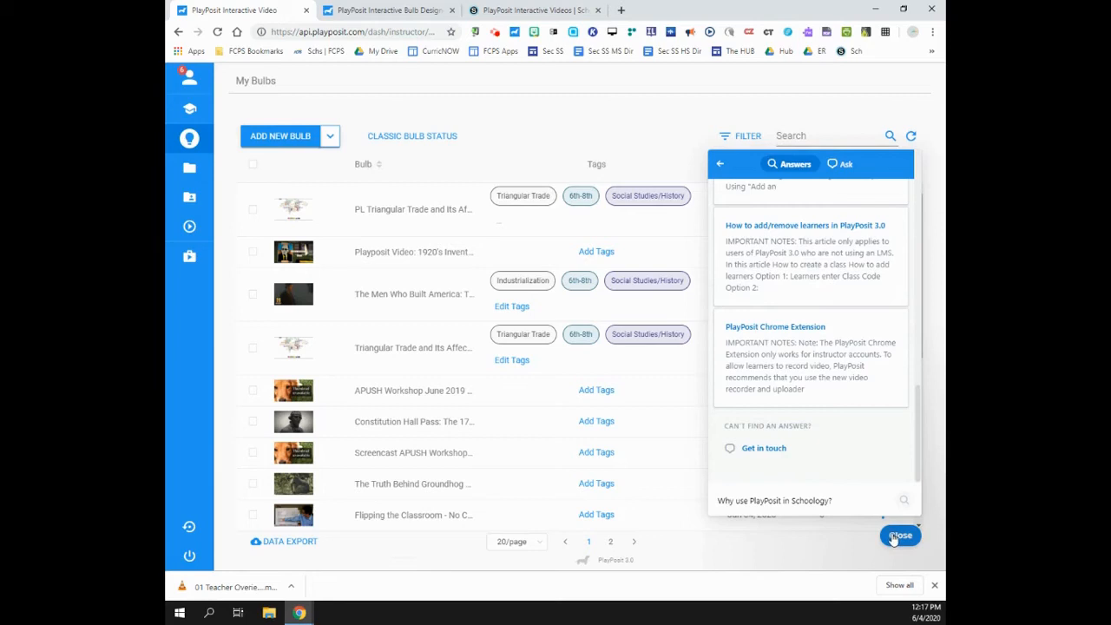
- Close the help answers panel so the My Bulbs list is fully visible again
{"action": "left_click", "coordinate": [899, 534]}
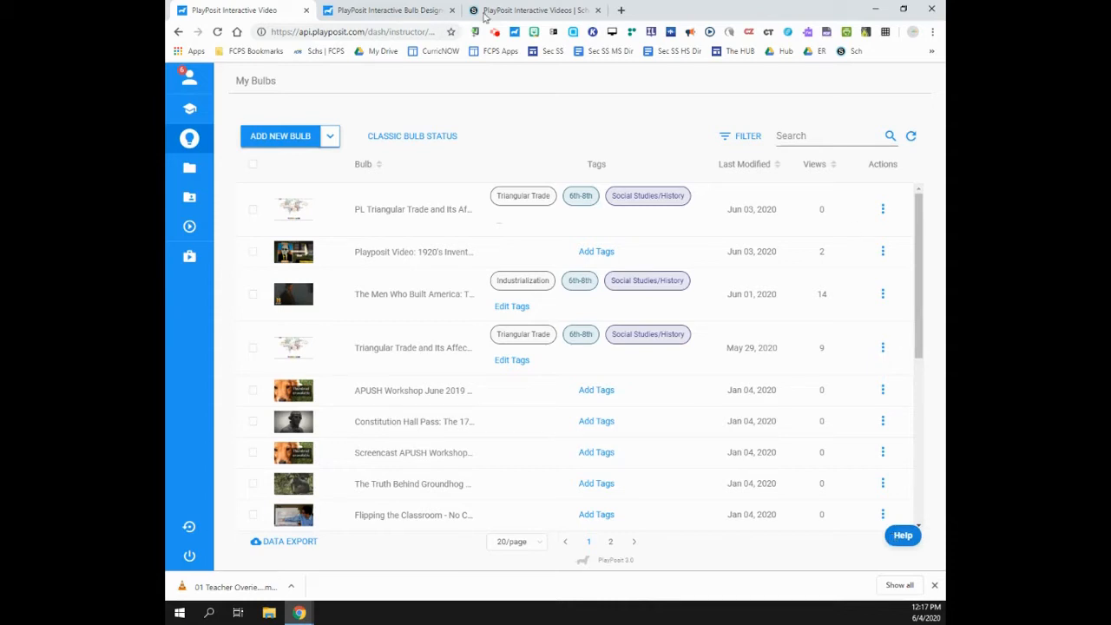
- Switch to the Schoology course showing the empty PlayPosit Interactive Videos folder
{"action": "left_click", "coordinate": [529, 11]}
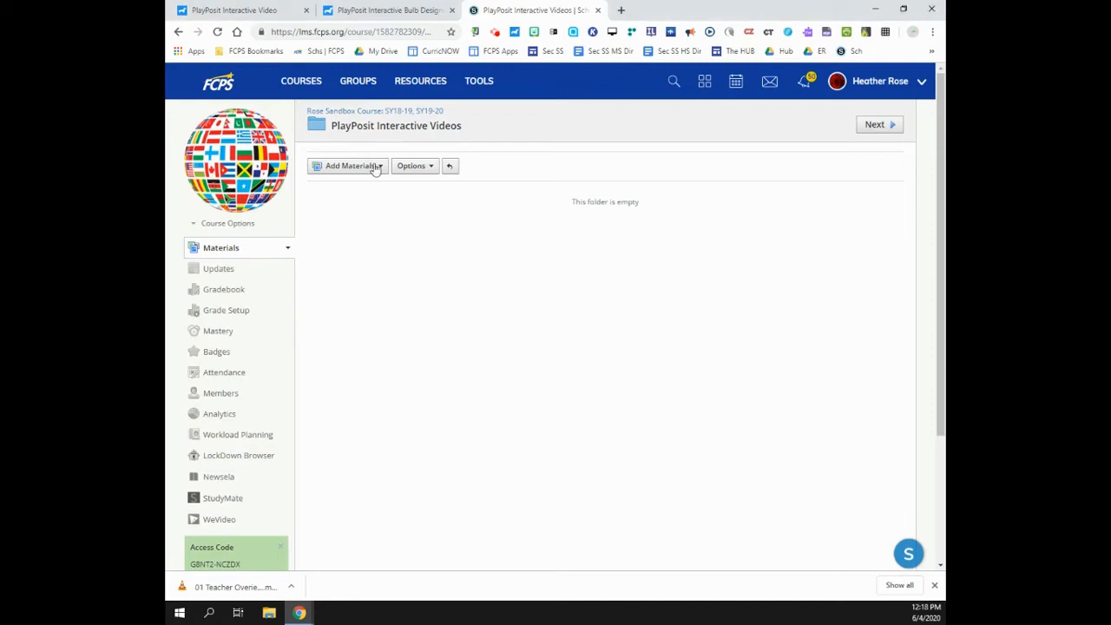
- Start adding an External Tool material to the folder via Add File/Link/External Tool
{"action": "left_click", "coordinate": [351, 167]}
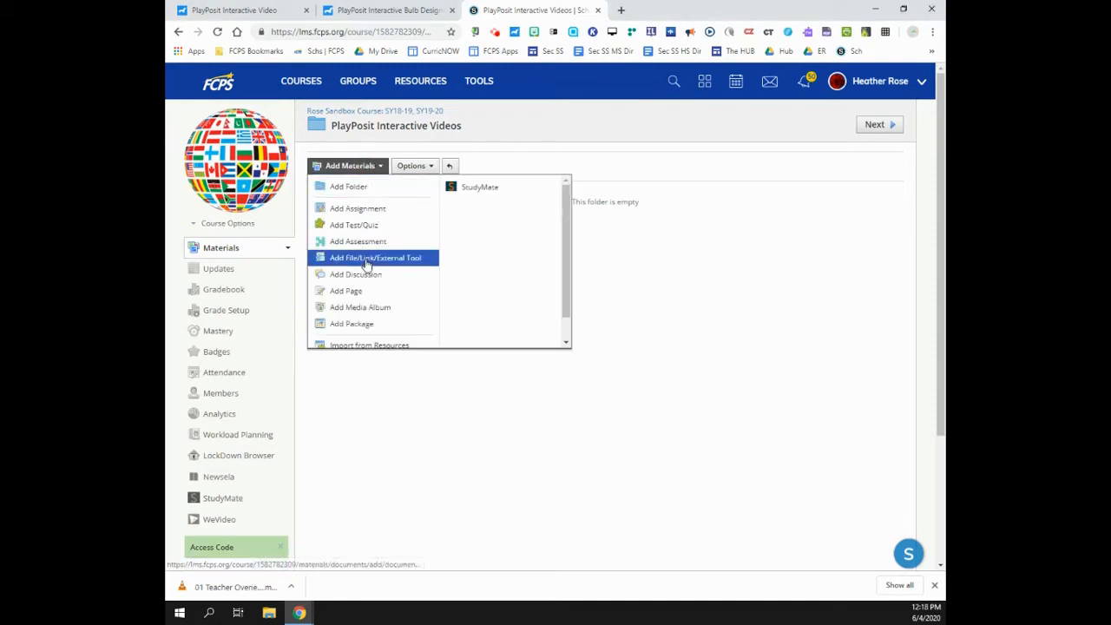
{"action": "left_click", "coordinate": [375, 257]}
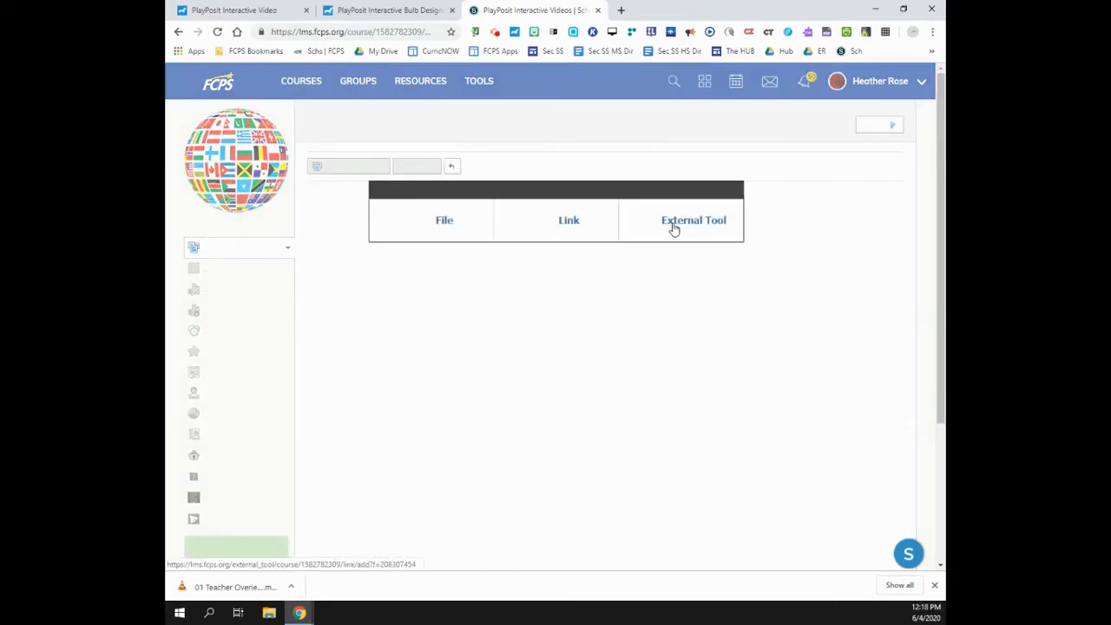
{"action": "left_click", "coordinate": [694, 219]}
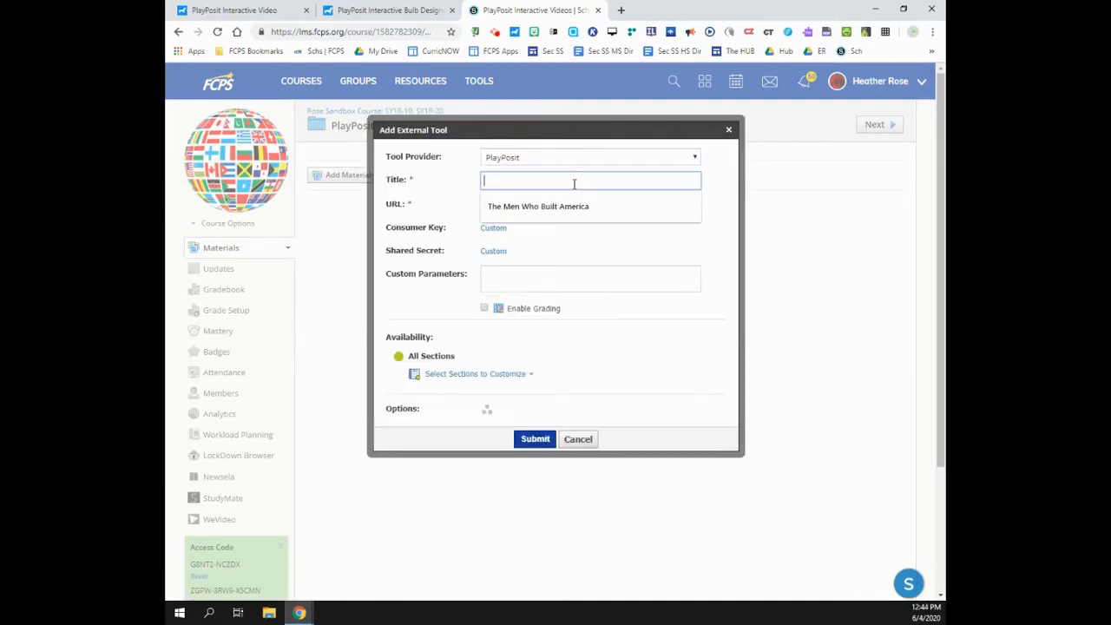
- Title the tool 'Triangular Trade', enable grading with Participation category, and submit it
{"action": "type", "text": "Triangular Trade"}
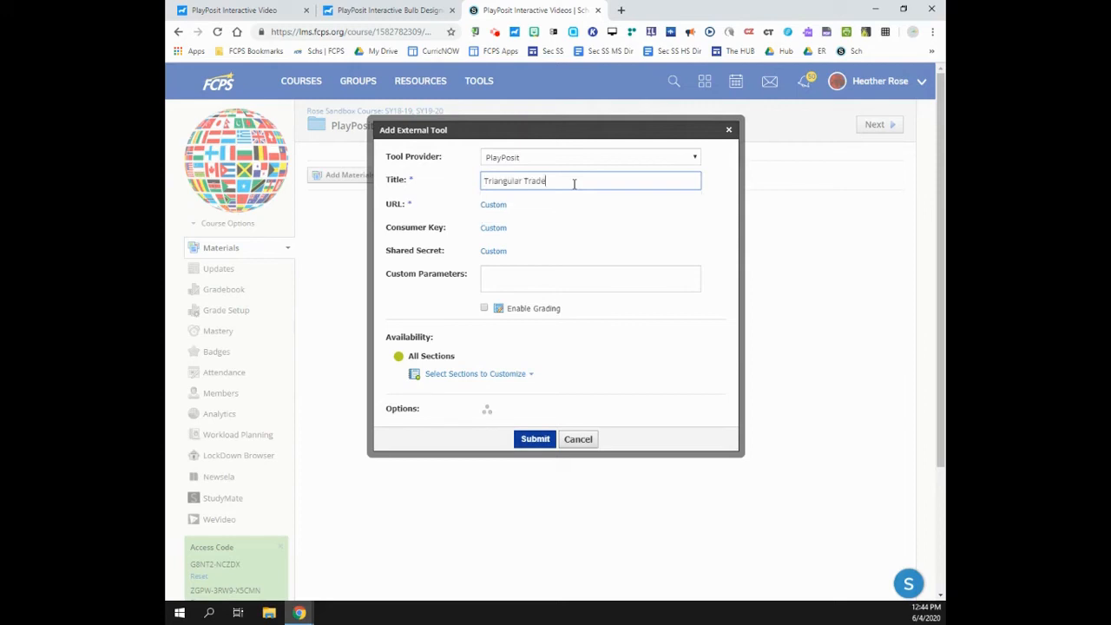
{"action": "left_click", "coordinate": [485, 308]}
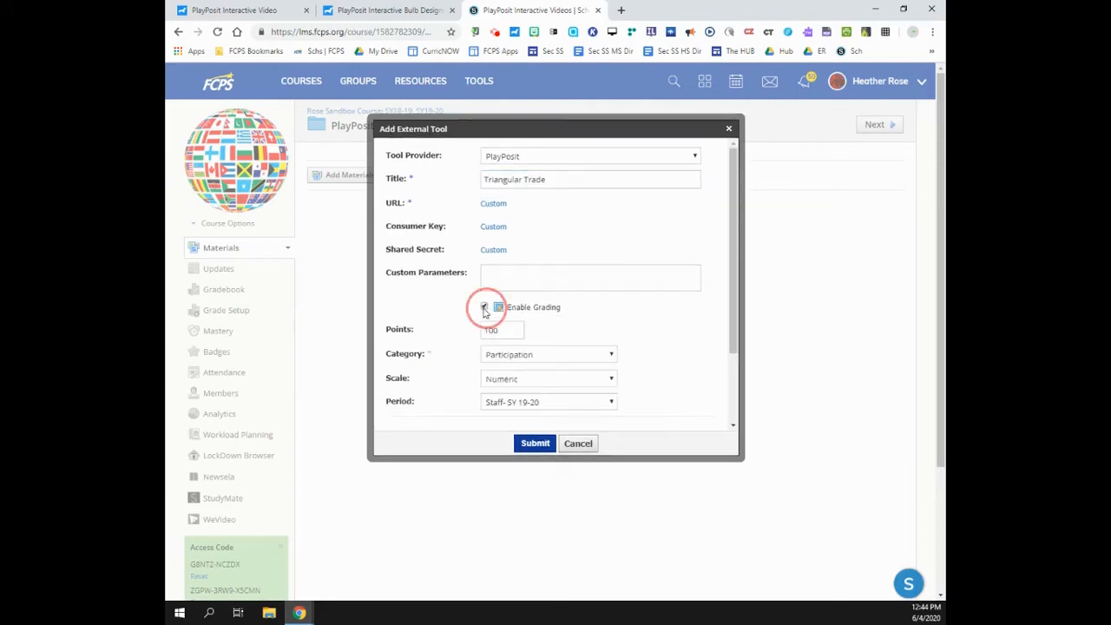
{"action": "left_click", "coordinate": [484, 307]}
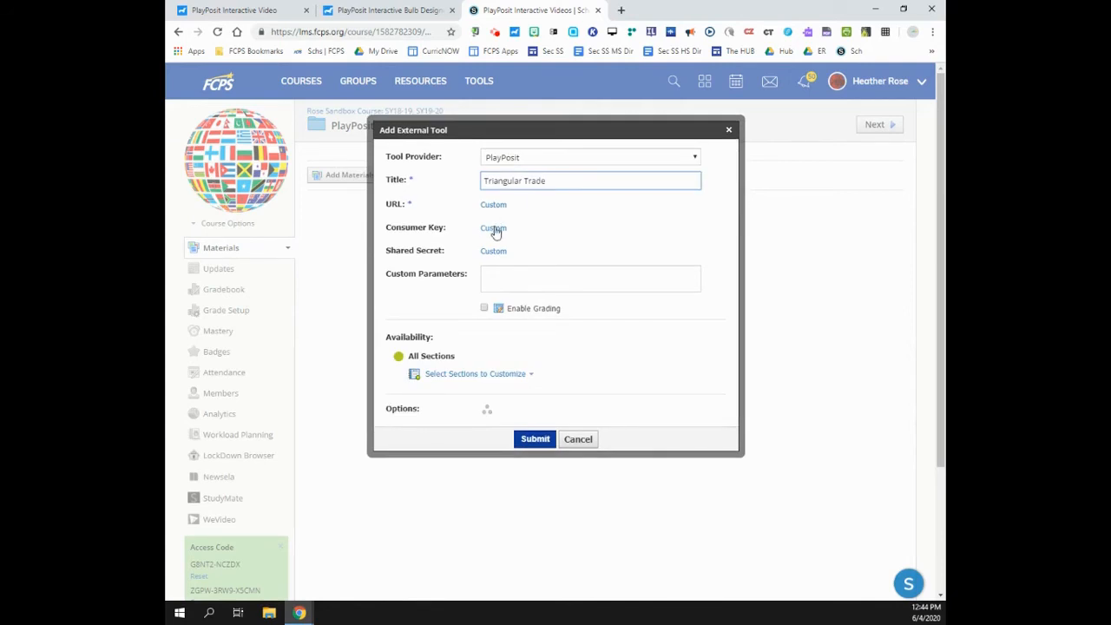
{"action": "mouse_move", "coordinate": [514, 212]}
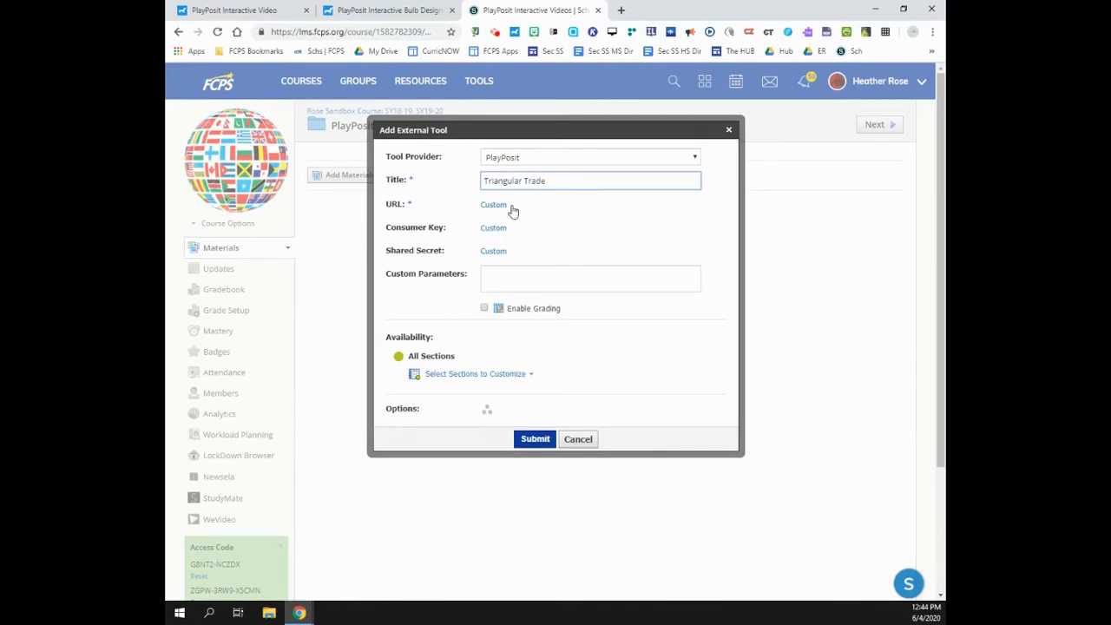
{"action": "mouse_move", "coordinate": [495, 233]}
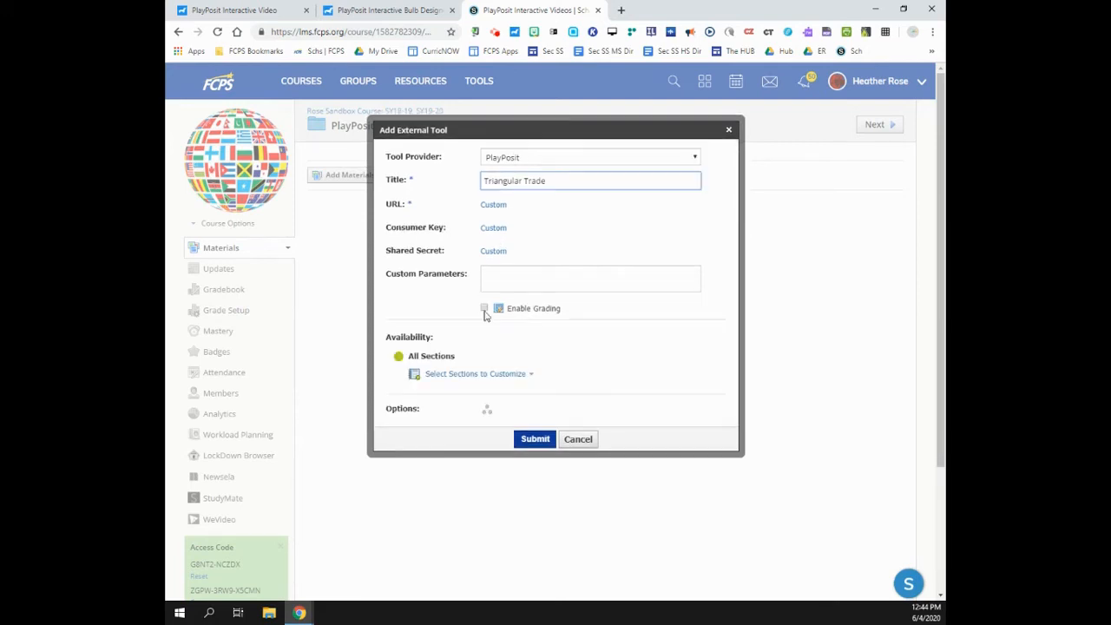
{"action": "left_click", "coordinate": [485, 305]}
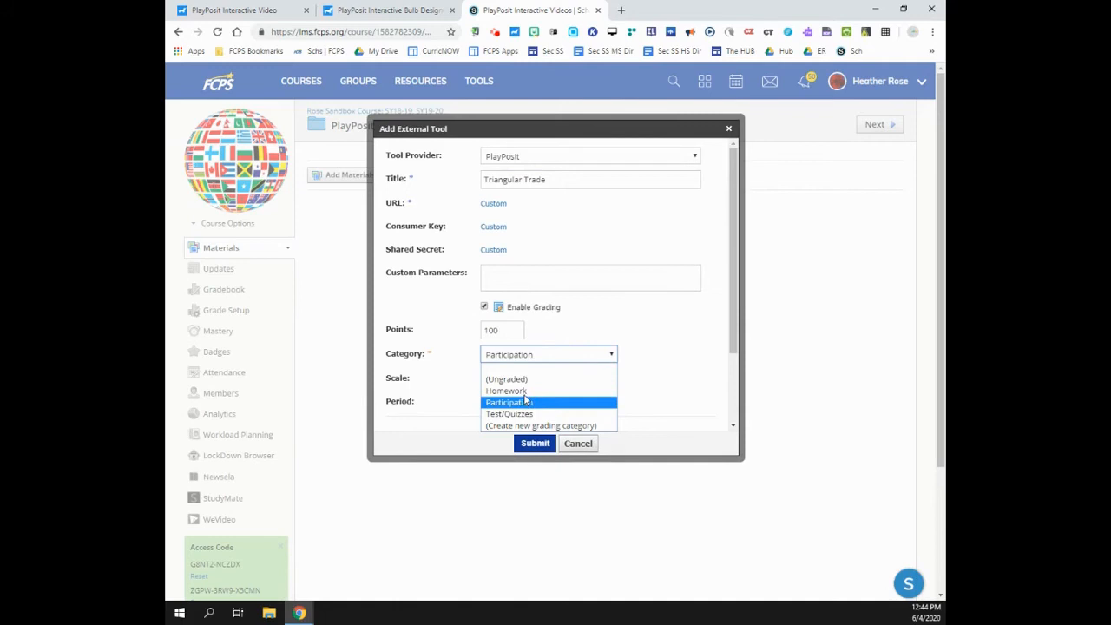
{"action": "mouse_move", "coordinate": [507, 391]}
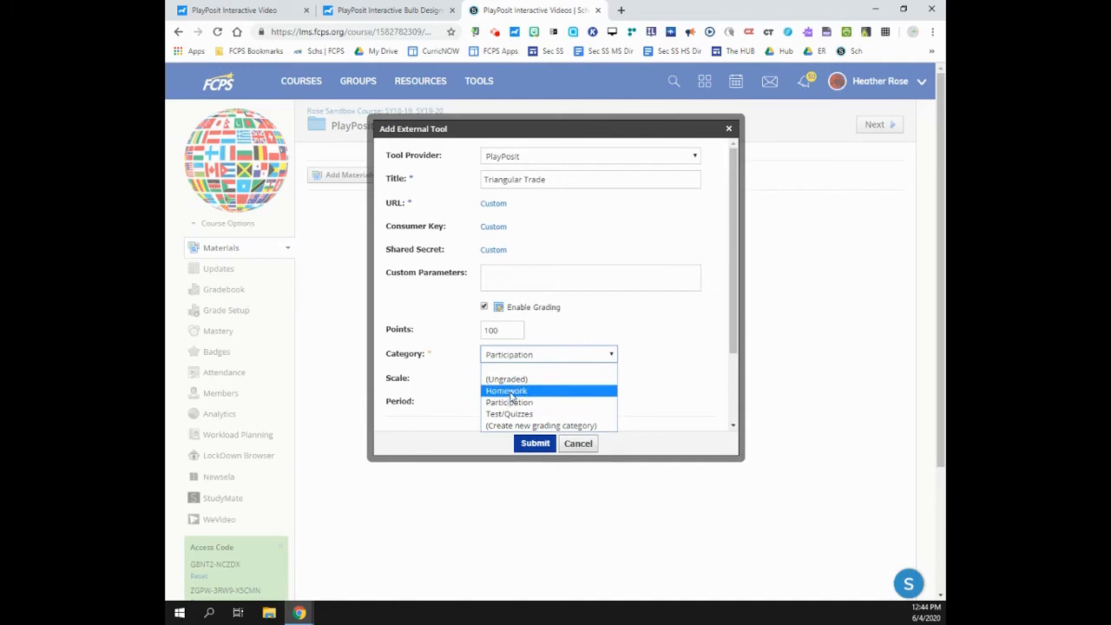
{"action": "left_click", "coordinate": [509, 402]}
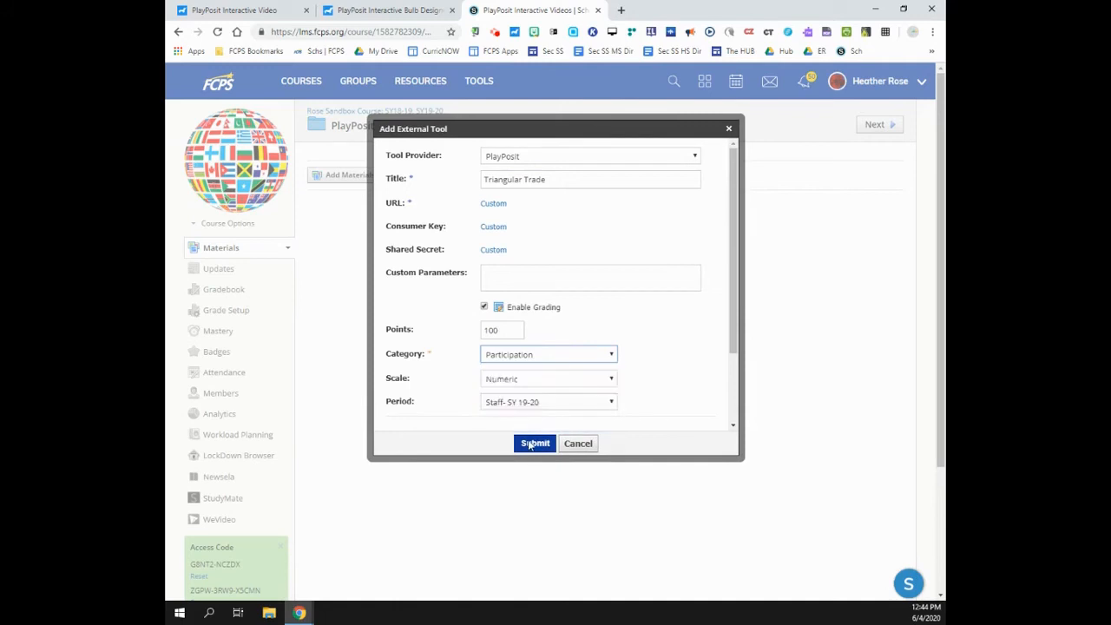
{"action": "left_click", "coordinate": [534, 443]}
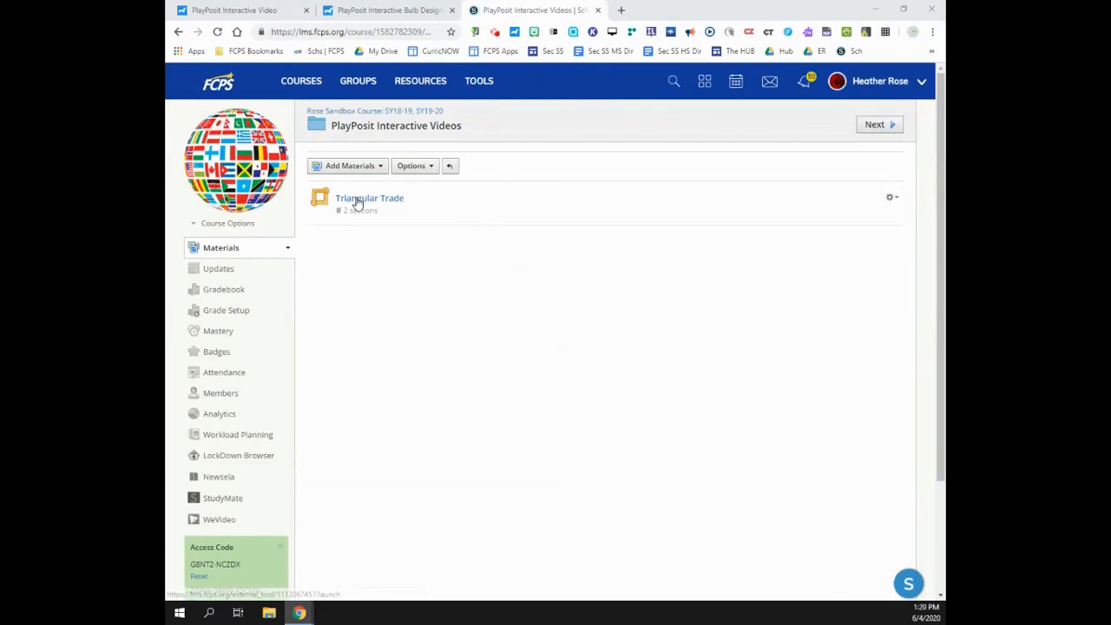
- Open the Triangular Trade item and choose Set Bulb Link to list PlayPosit bulbs
{"action": "left_click", "coordinate": [368, 197]}
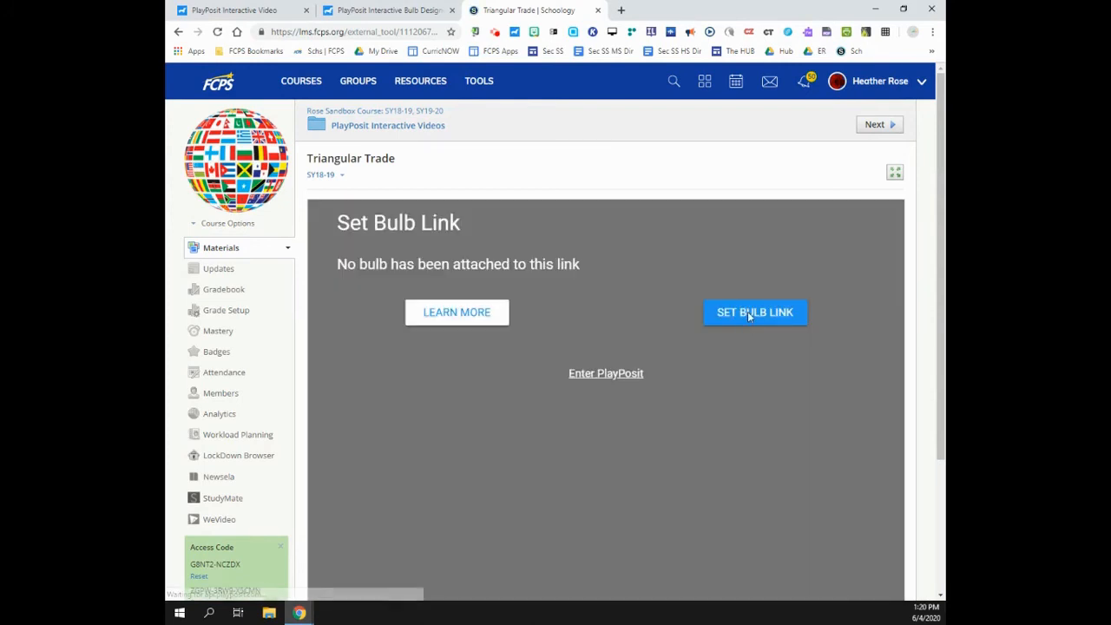
{"action": "left_click", "coordinate": [754, 313]}
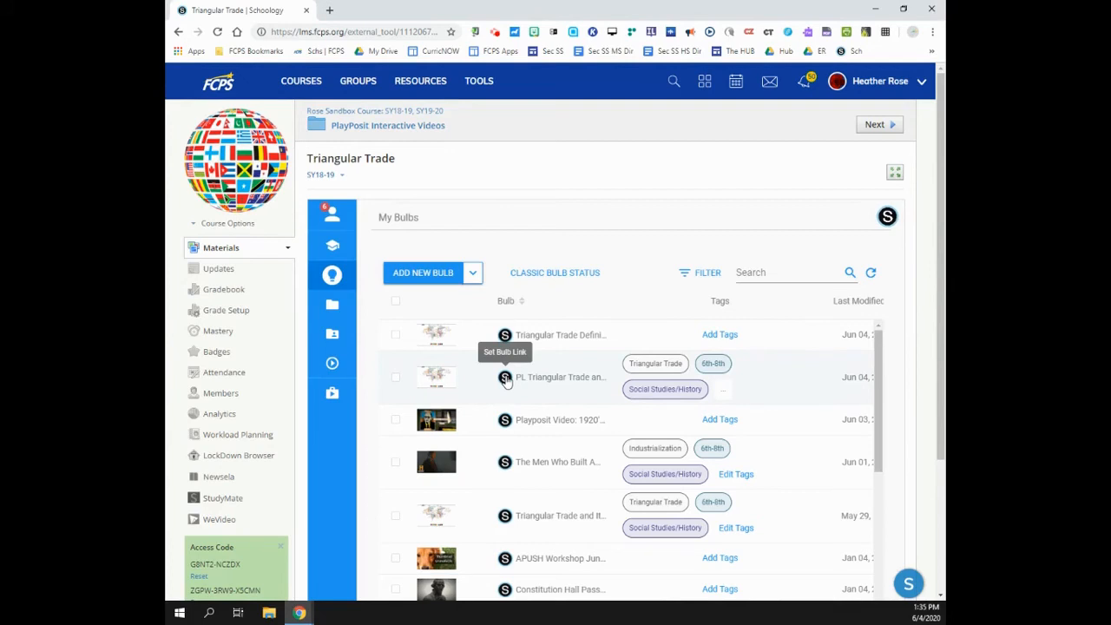
- Select the PL Triangular Trade and Its Affect on People bulb with Self Paced learner experience
{"action": "left_click", "coordinate": [507, 378]}
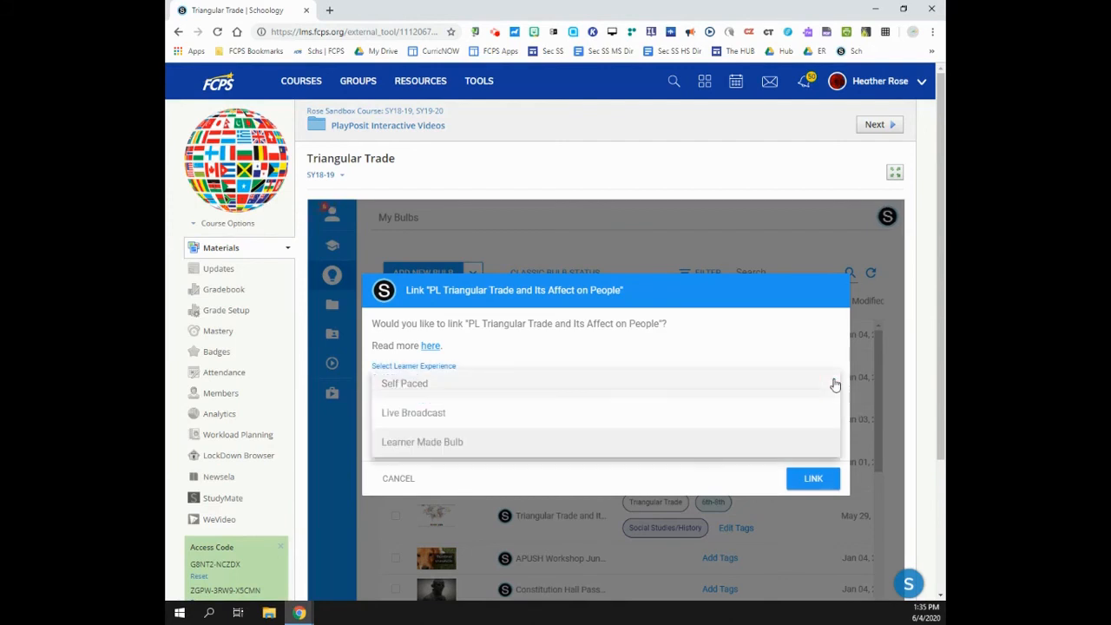
{"action": "left_click", "coordinate": [402, 383]}
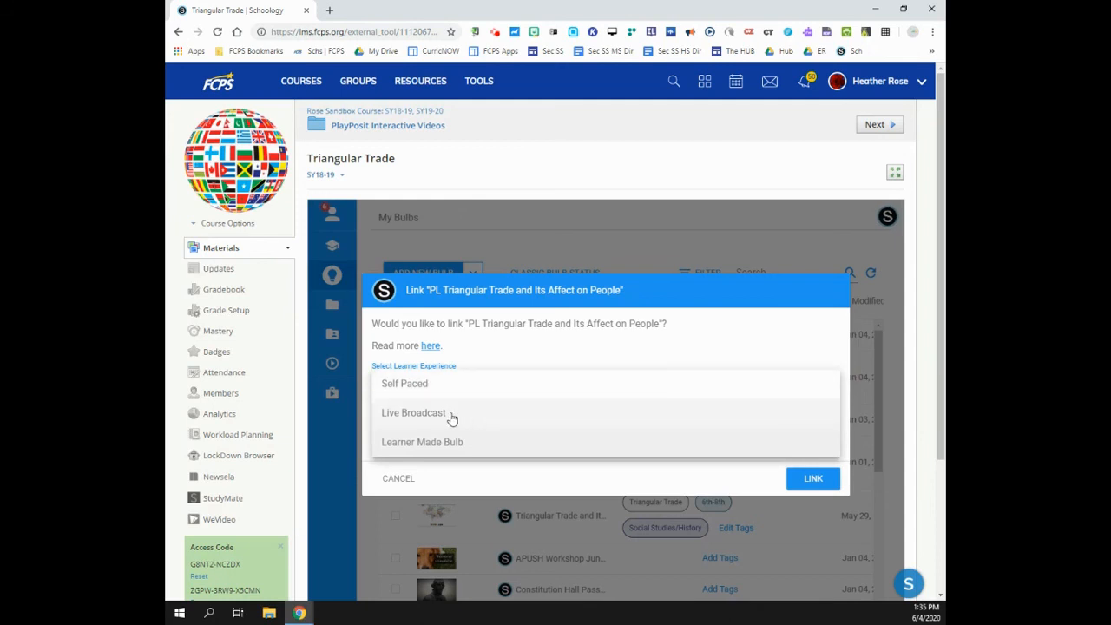
{"action": "mouse_move", "coordinate": [399, 386]}
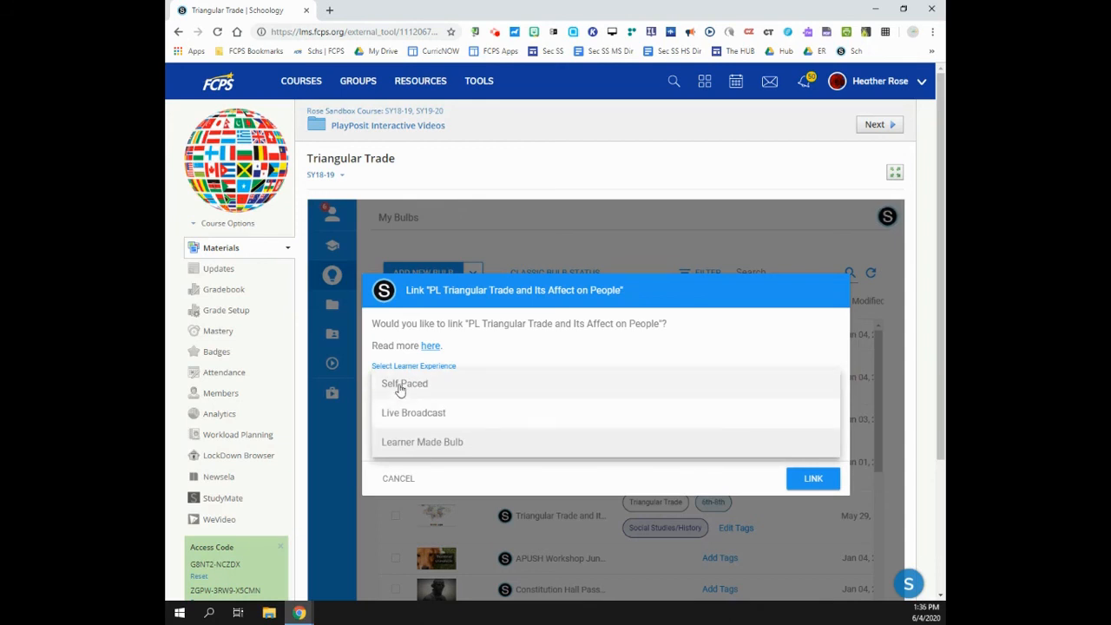
{"action": "left_click", "coordinate": [403, 384]}
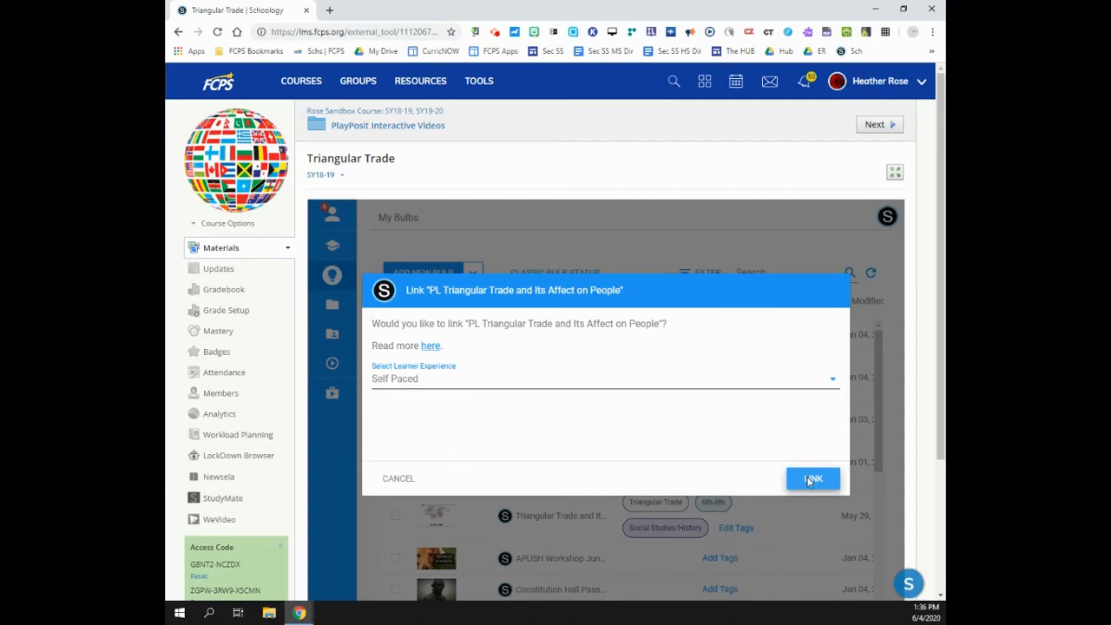
- Link the bulb to the Rose Sandbox Course and dismiss the Bulb Linked notice
{"action": "left_click", "coordinate": [812, 479]}
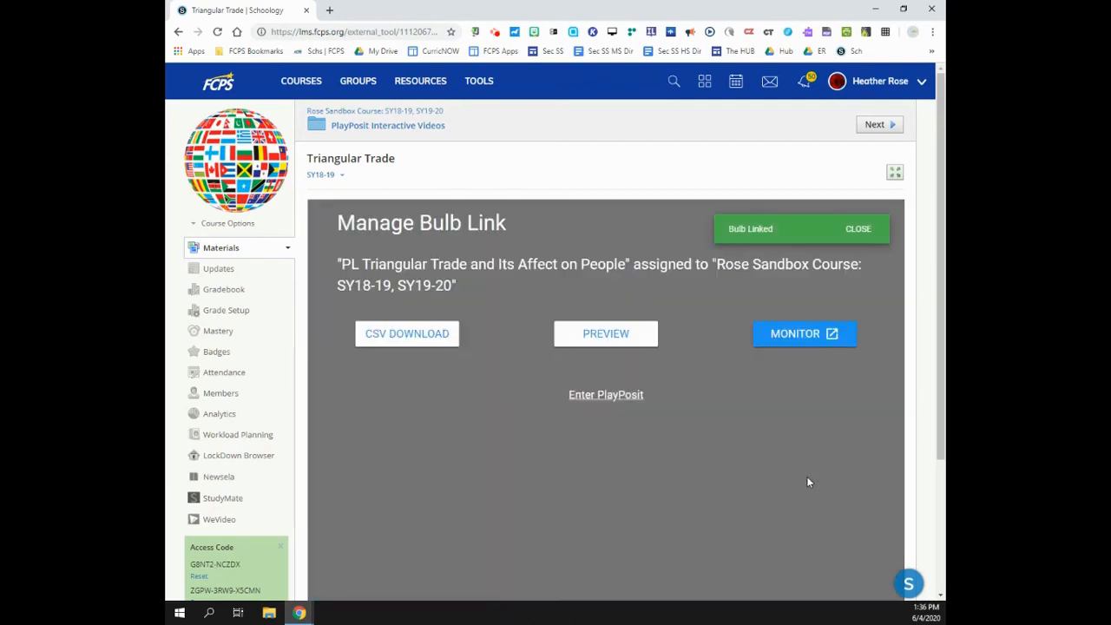
{"action": "left_click", "coordinate": [858, 229]}
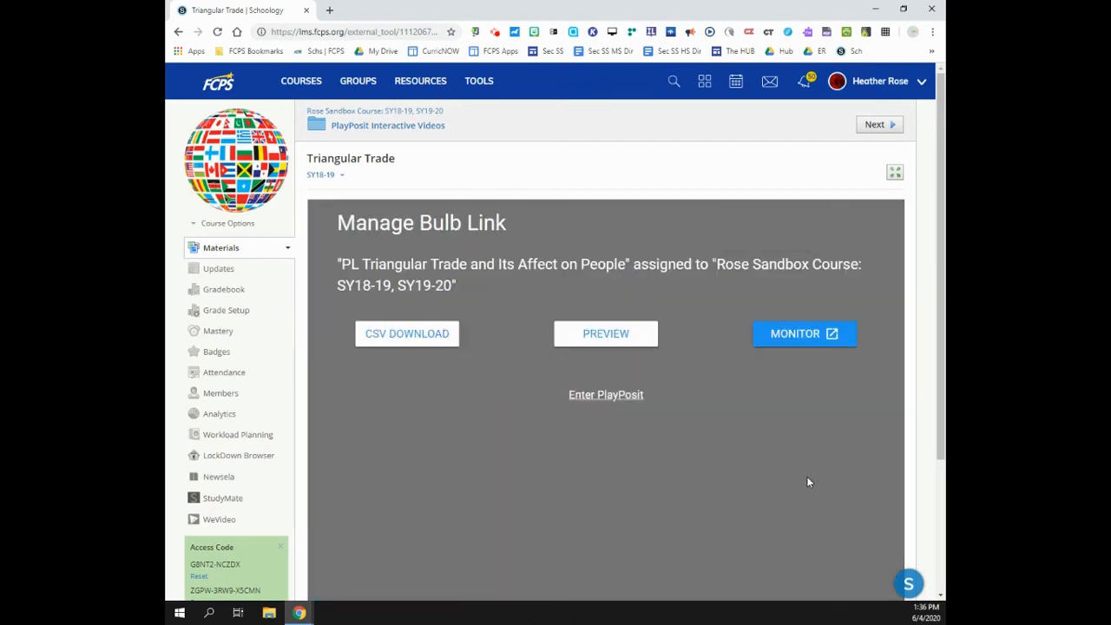